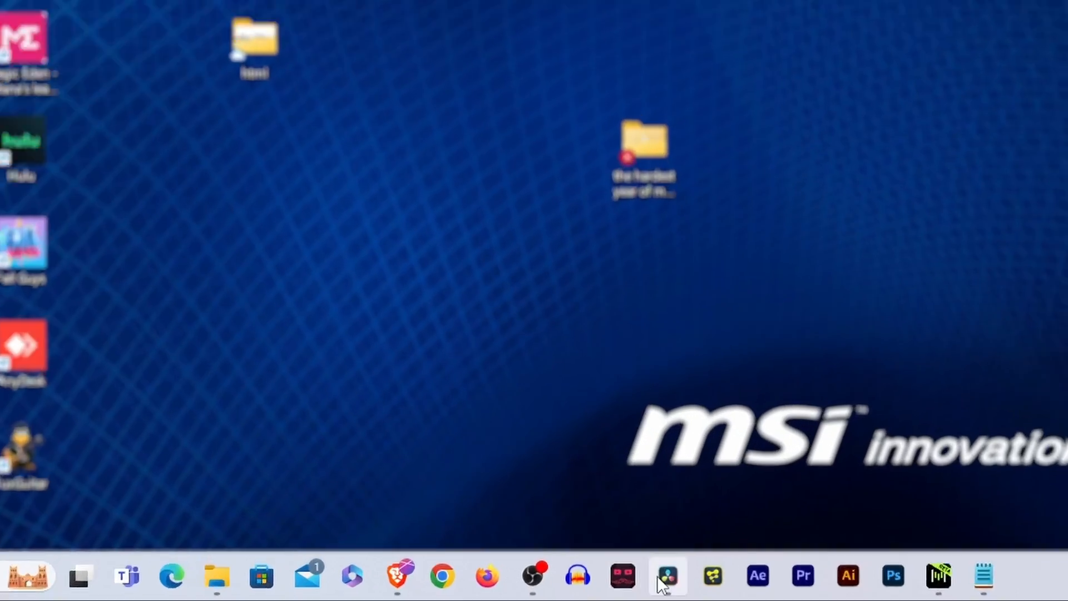
Switch from the Windows desktop to the open DaVinci Resolve project with both clips on the timeline
left_click(667, 578)
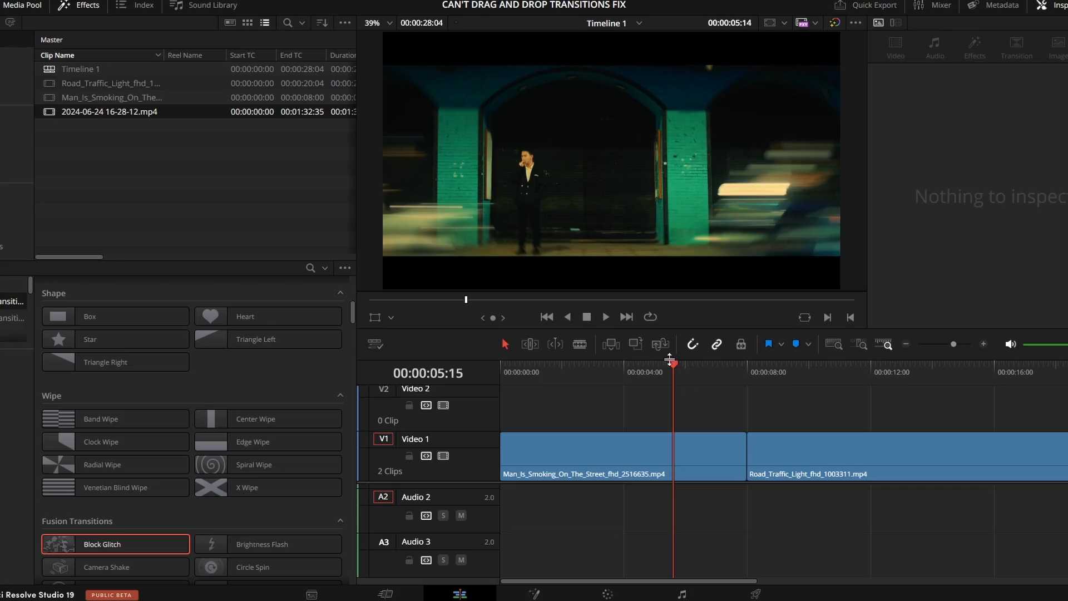
left_click(818, 456)
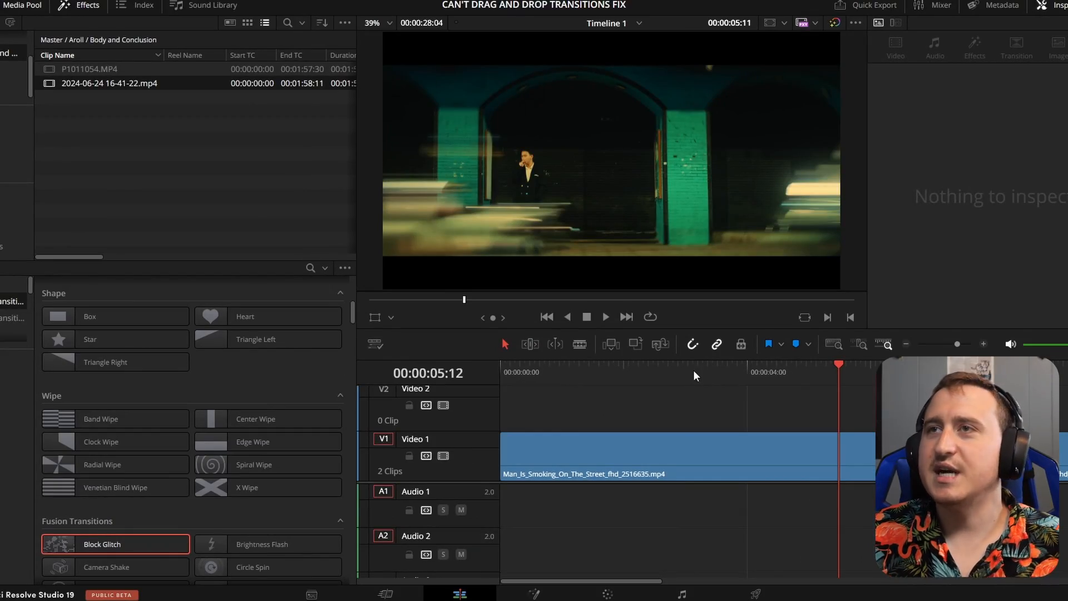
Select the Man_Is_Smoking clip so the Inspector shows its Transform and Composite settings
left_click(681, 453)
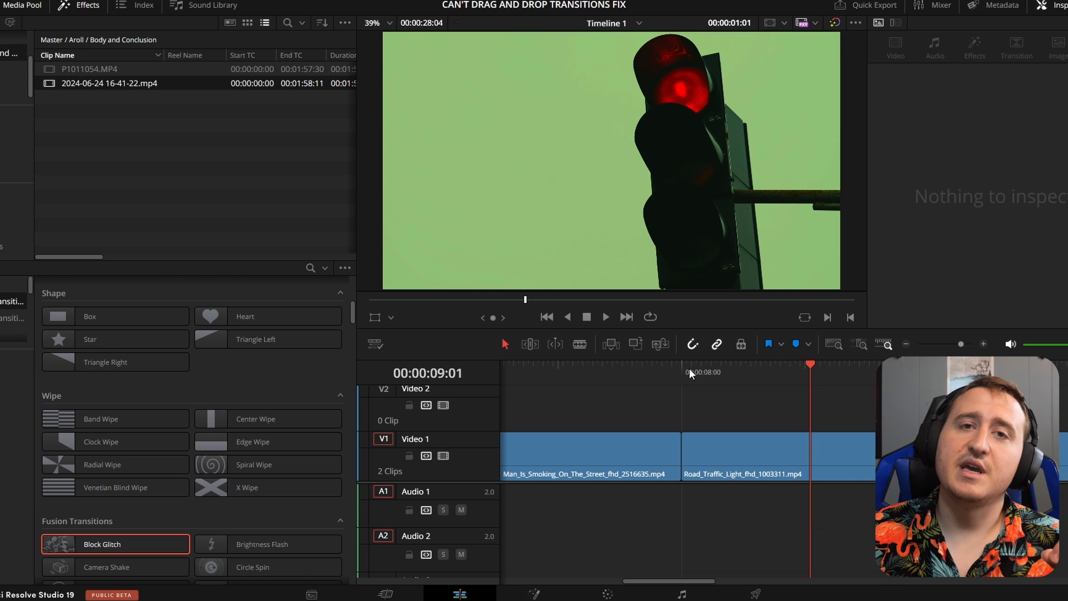
mouse_move(688, 376)
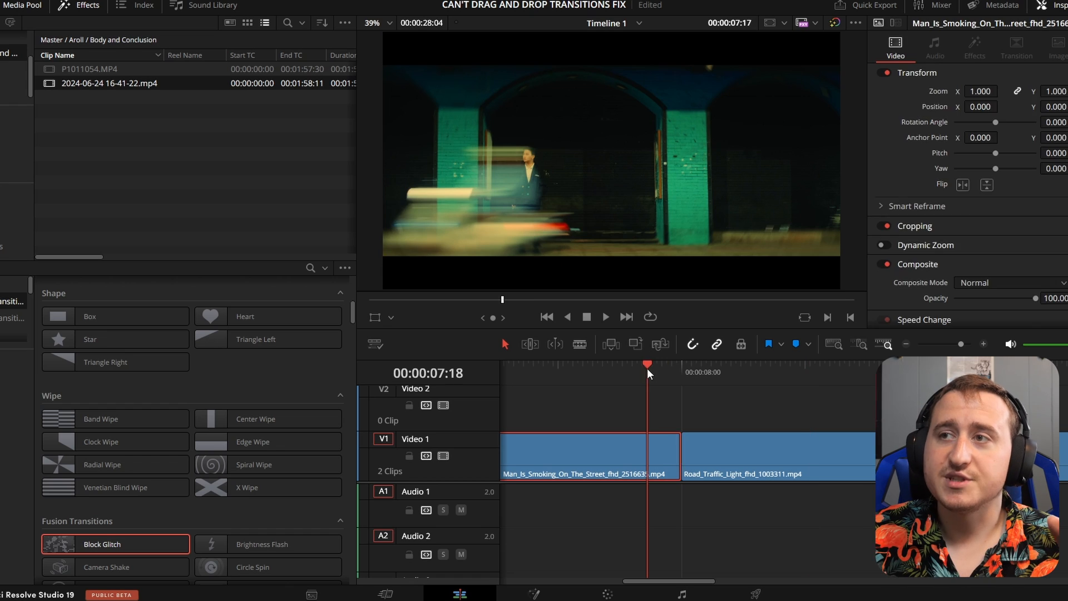
left_click(711, 405)
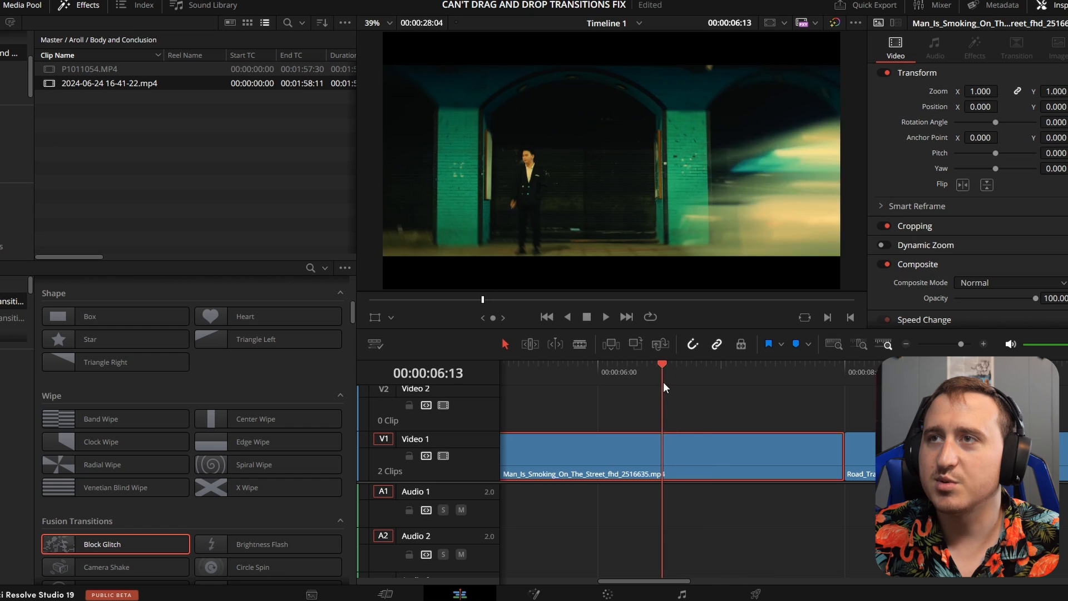
Trim the smoking-man clip to about 00:00:03:11 and select the gap before the traffic-light clip
left_click(574, 365)
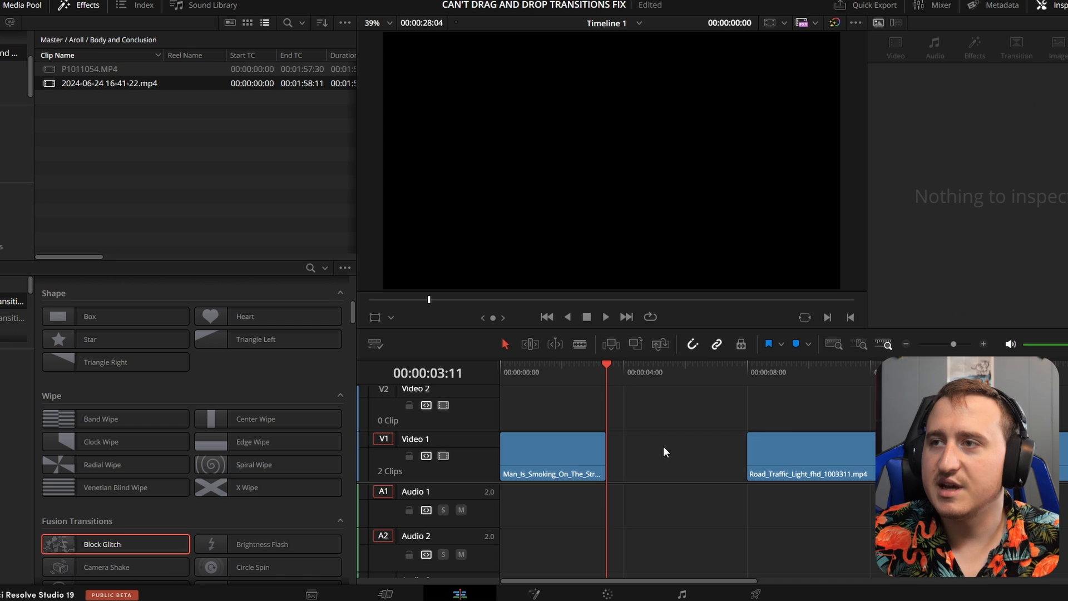
left_click(811, 457)
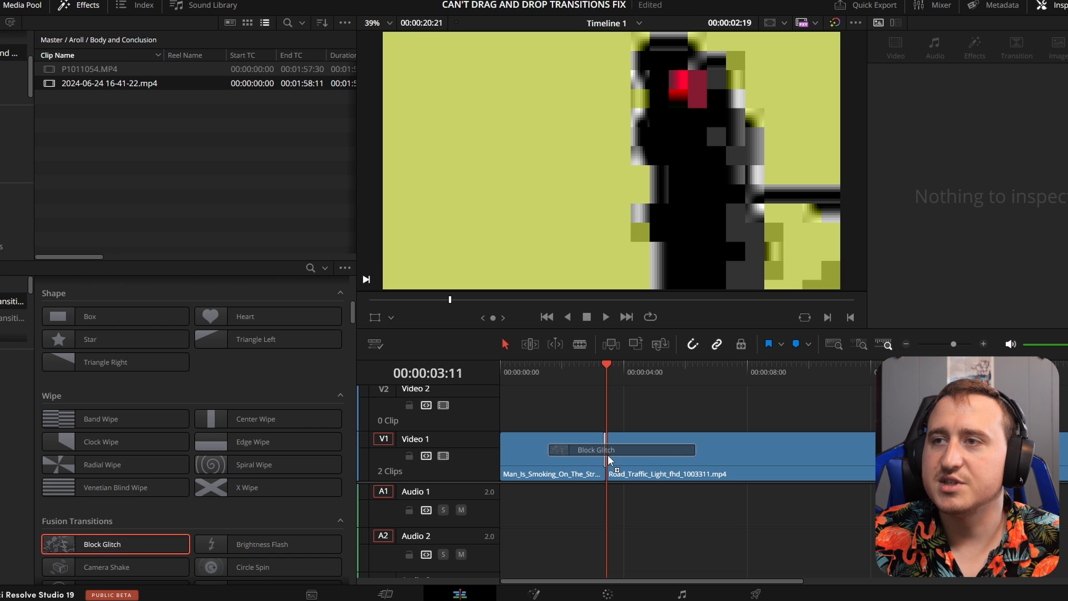
Apply the Block Glitch Fusion transition to the cut and play the timeline to preview it
left_click(985, 344)
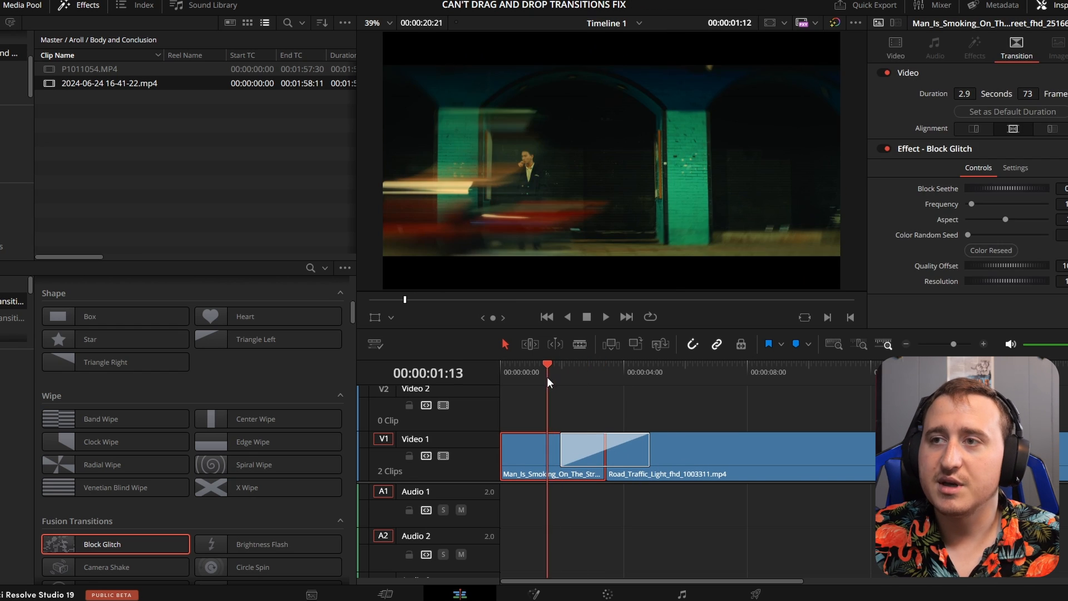
left_click(604, 317)
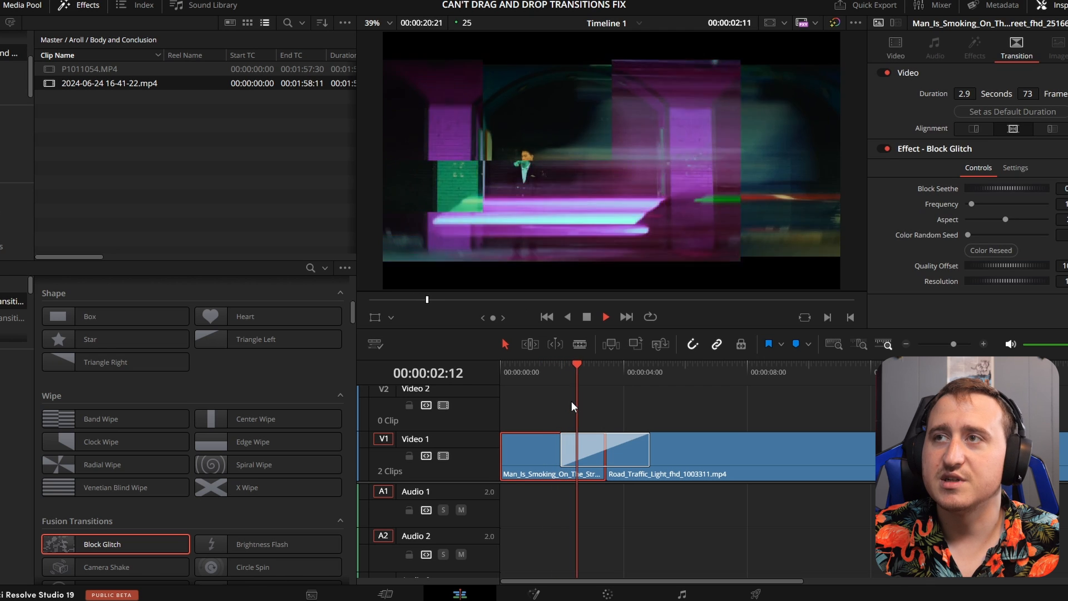